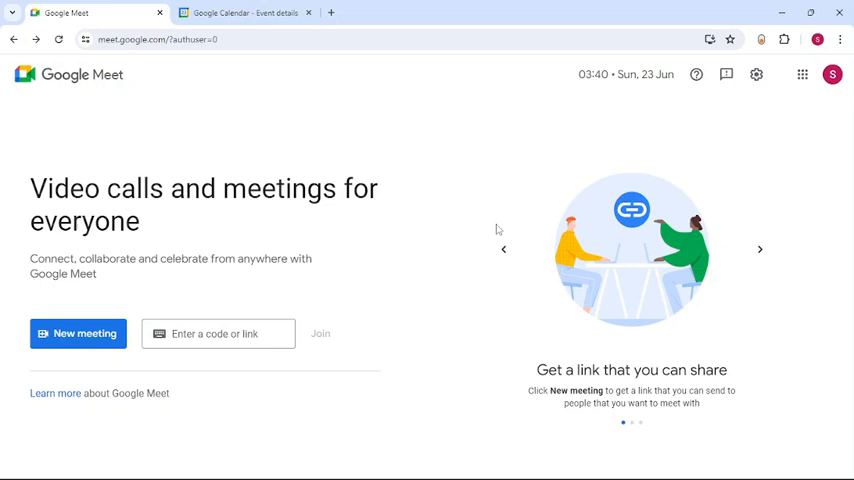
Reveal the New meeting dropdown with its start-meeting choices.
{"action": "left_click", "coordinate": [218, 332]}
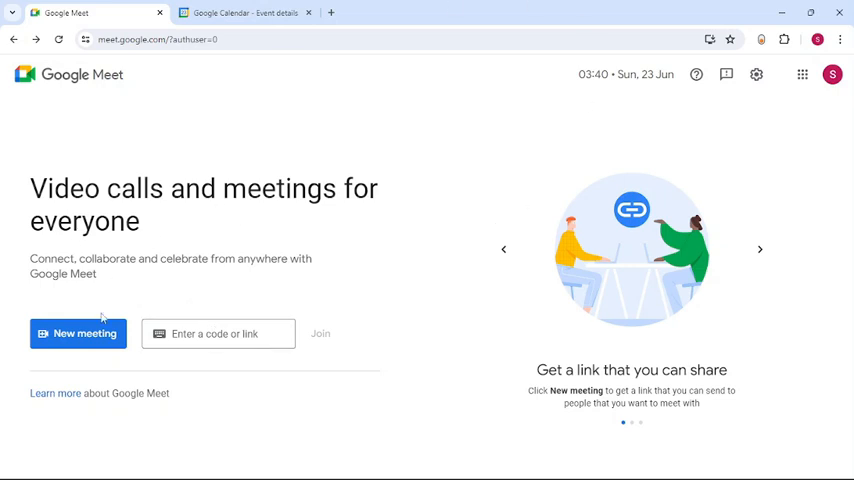
{"action": "mouse_move", "coordinate": [84, 312]}
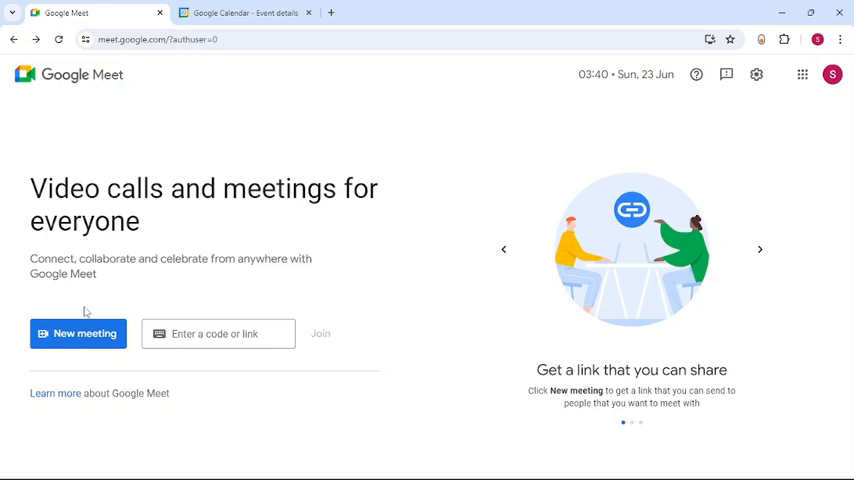
{"action": "left_click", "coordinate": [76, 332]}
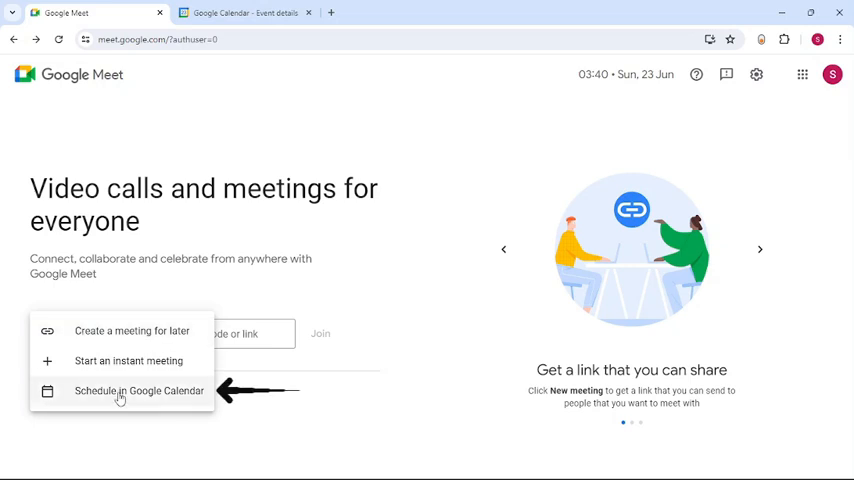
Schedule in Google Calendar and title the event draft 'app tutorial'.
{"action": "left_click", "coordinate": [140, 390]}
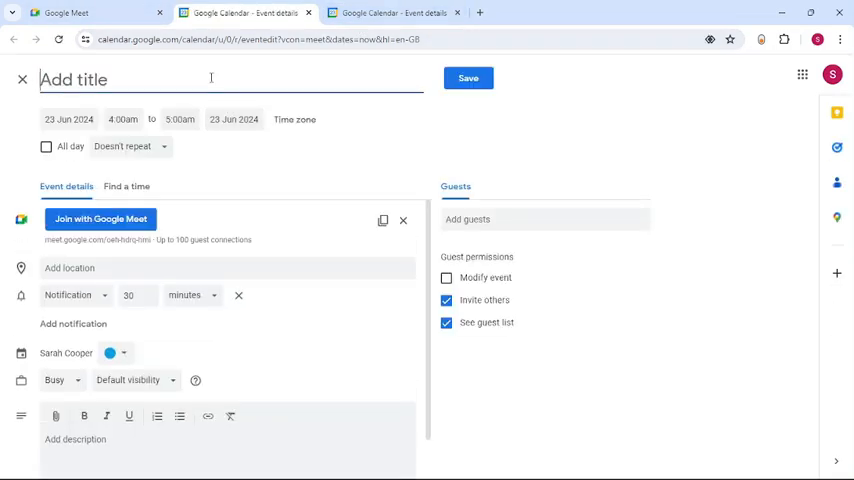
{"action": "type", "text": "app t"}
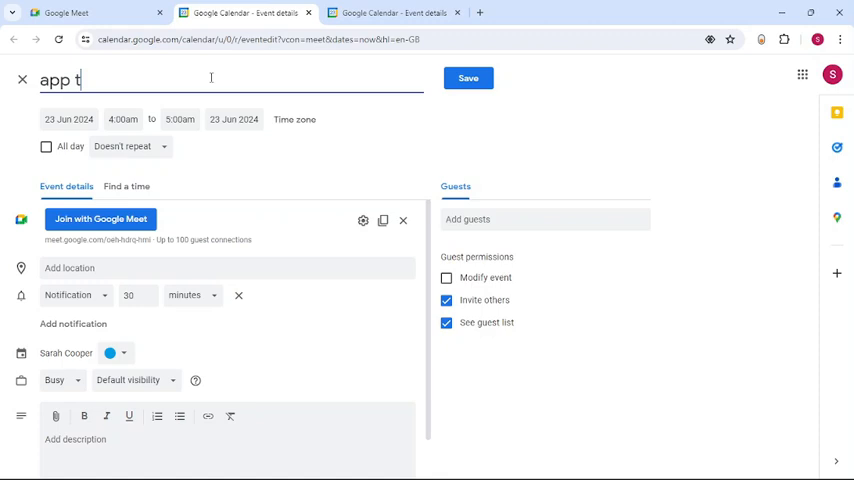
{"action": "type", "text": "utorial"}
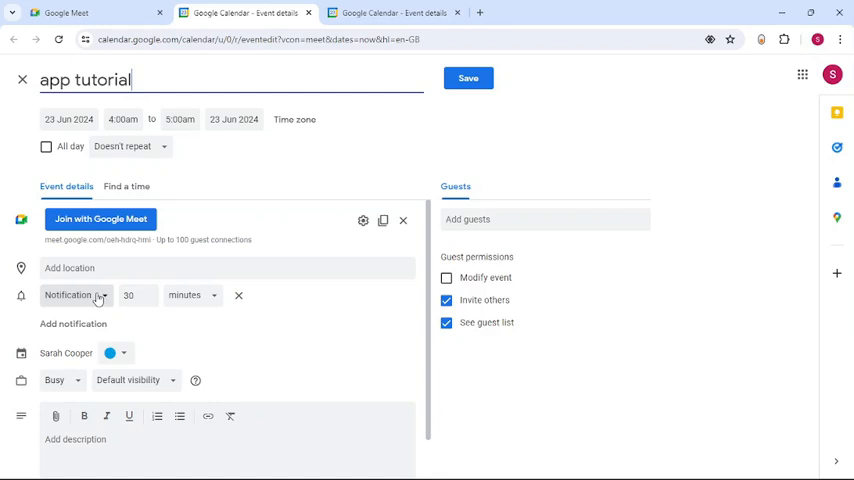
{"action": "mouse_move", "coordinate": [32, 366]}
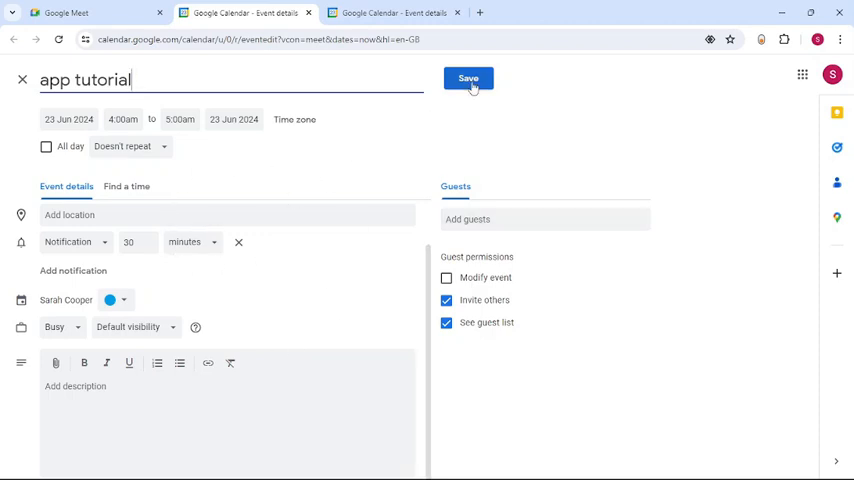
Save the 'app tutorial' event onto Sunday 23 June, 4–5am.
{"action": "left_click", "coordinate": [468, 78]}
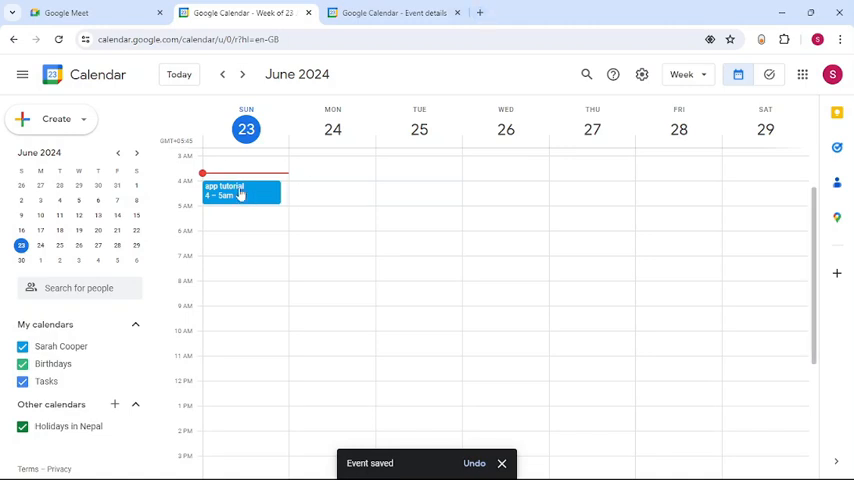
Show the 'app tutorial' event's details with its Google Meet link.
{"action": "left_click", "coordinate": [238, 192]}
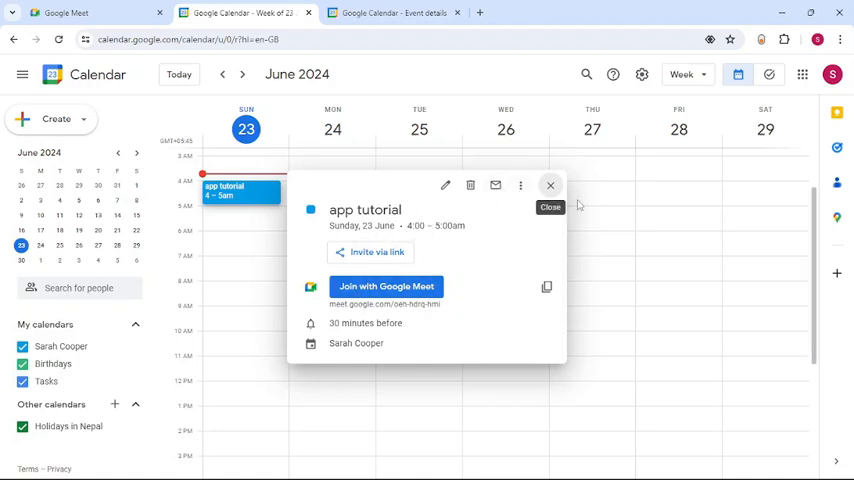
{"action": "mouse_move", "coordinate": [552, 236]}
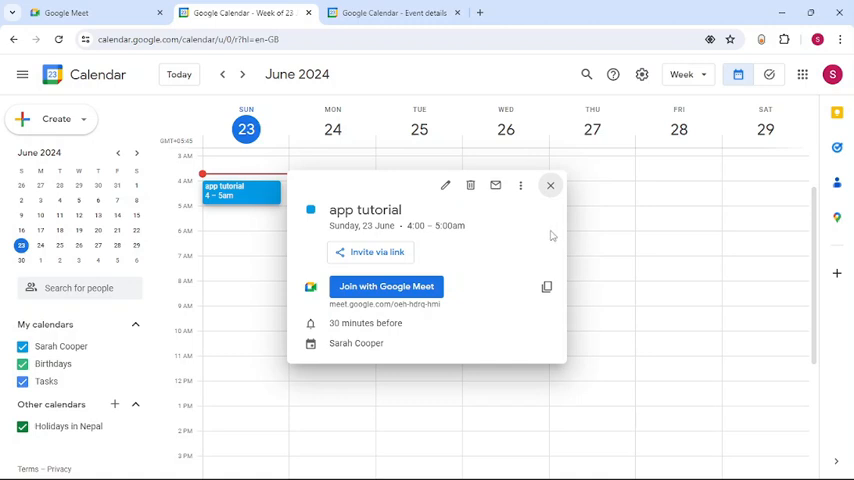